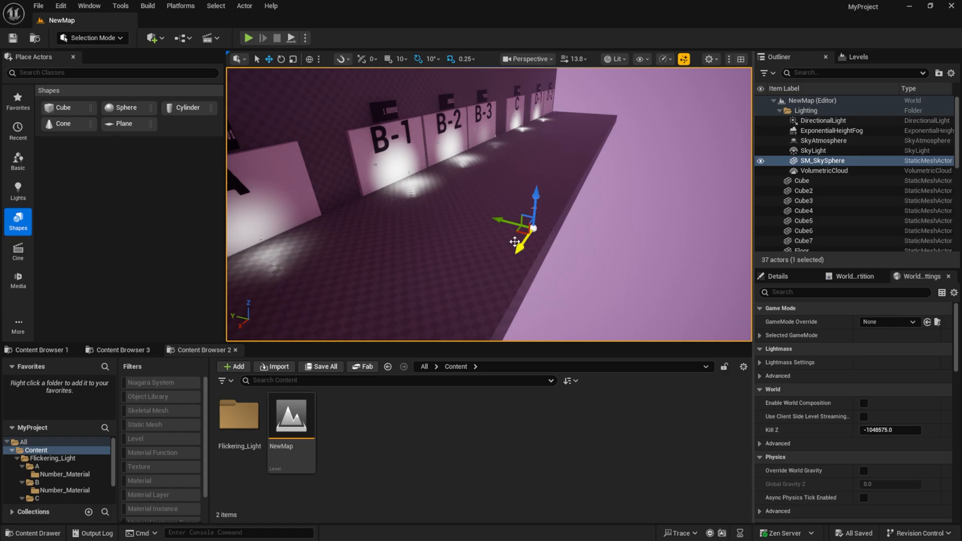
Place a Spot Light in the level and create a new material for editing.
left_click(113, 72)
type("spot")
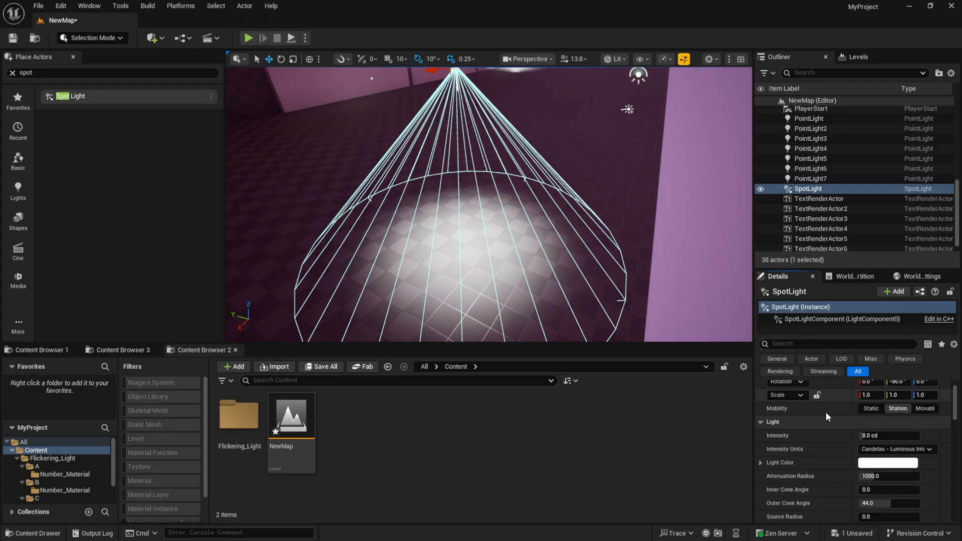
scroll("down", 3)
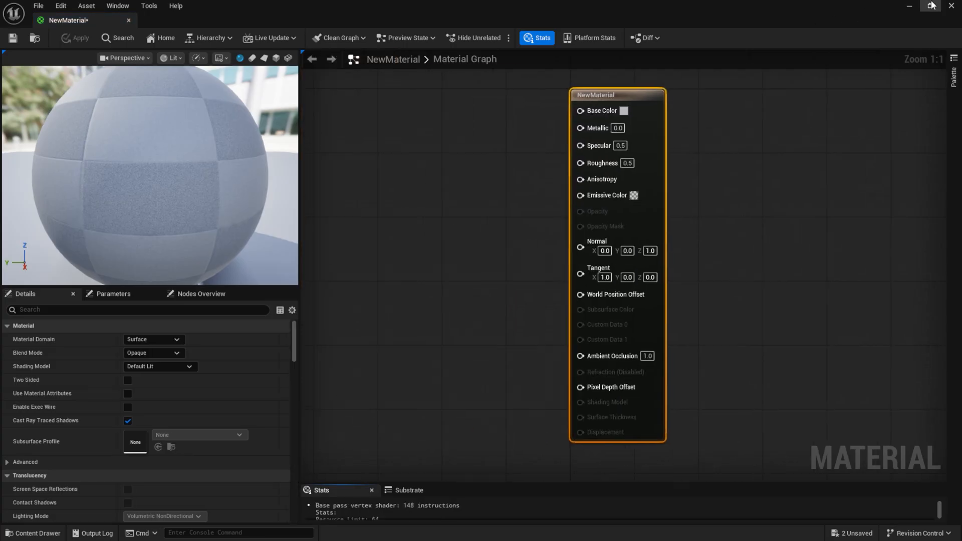
Set NewMaterial's domain to Light Function, save it and assign it to the spot light.
left_click(932, 6)
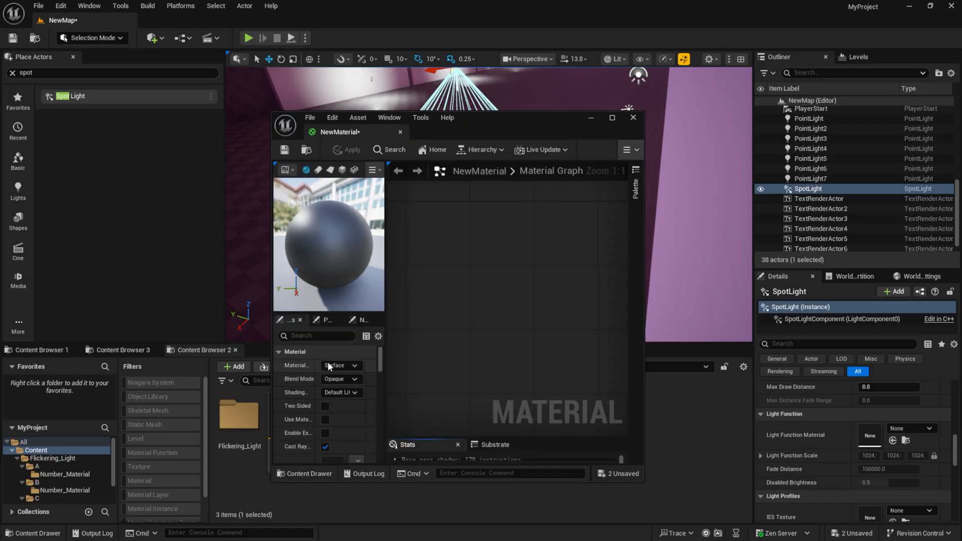
left_click(341, 364)
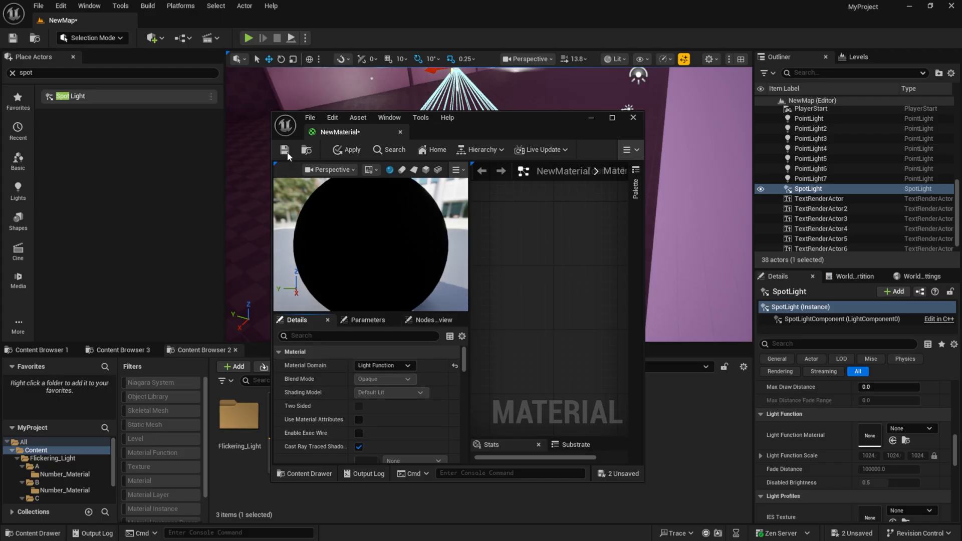
left_click(632, 117)
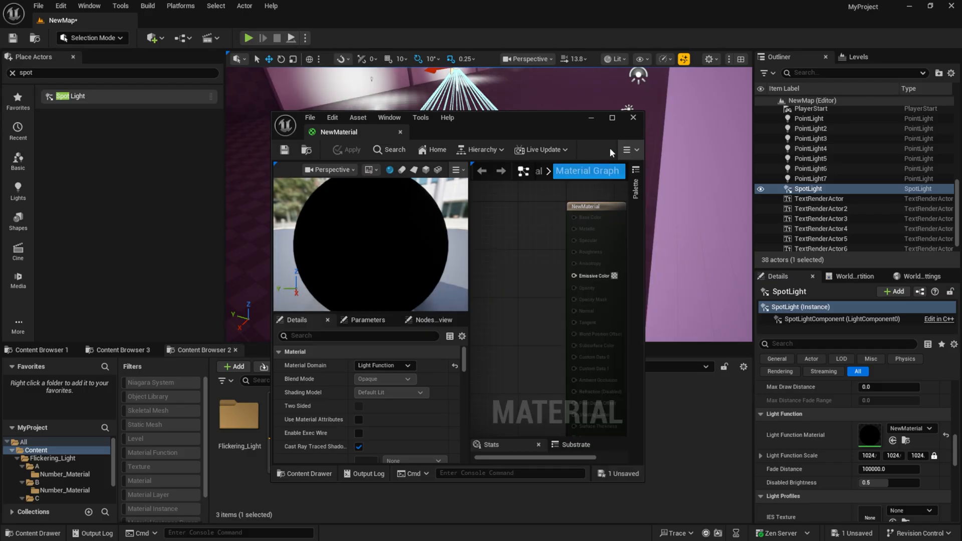
left_click(633, 118)
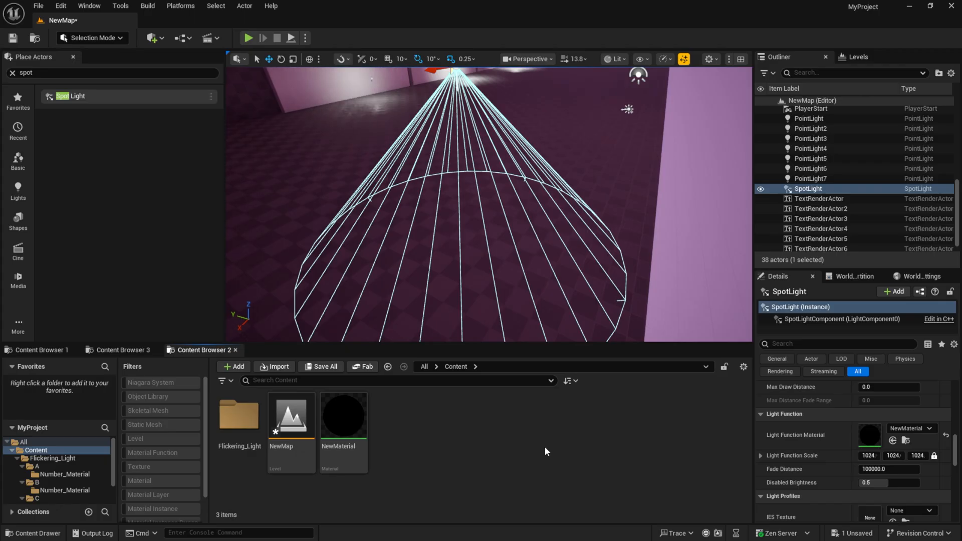
Browse to Flickering_Light folder A holding M_Flickering_A and its instance.
left_click(35, 467)
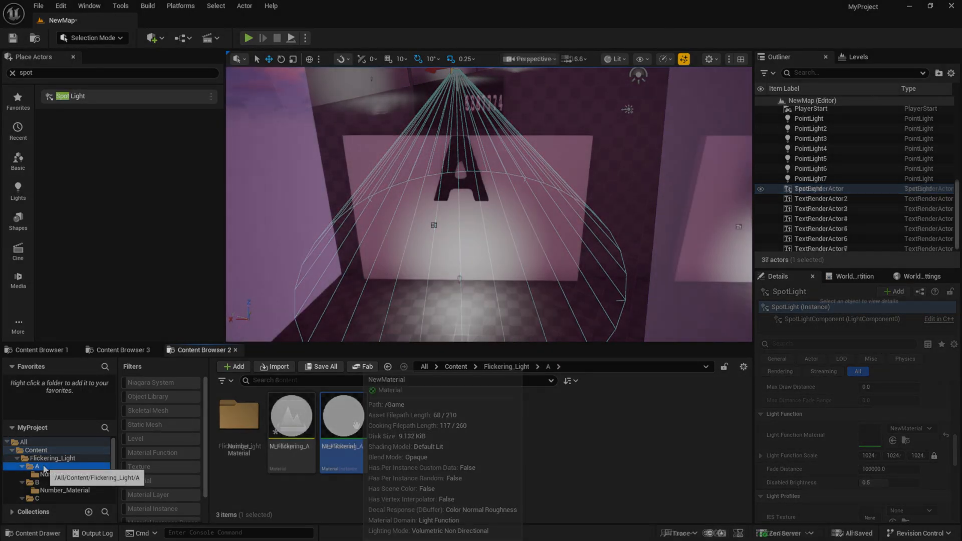
left_click(455, 367)
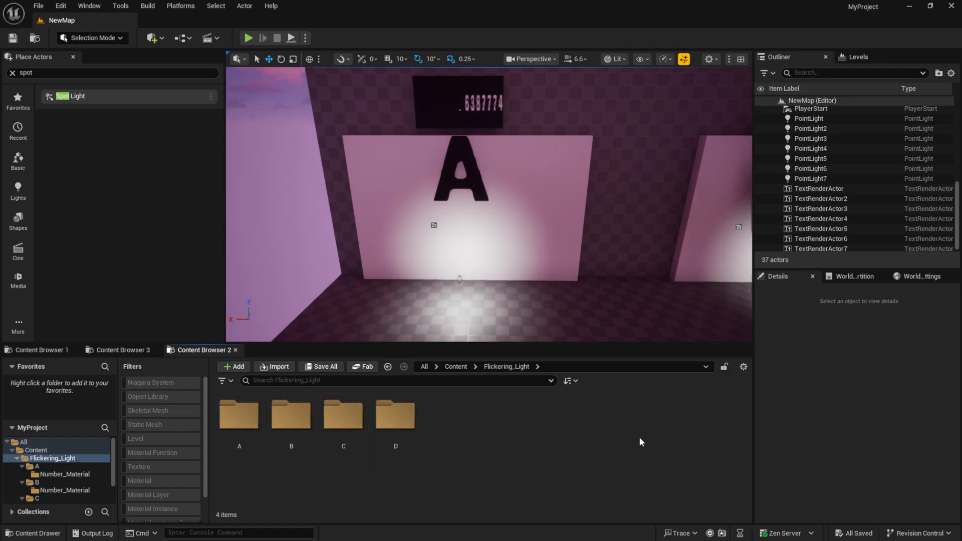
double_click(239, 414)
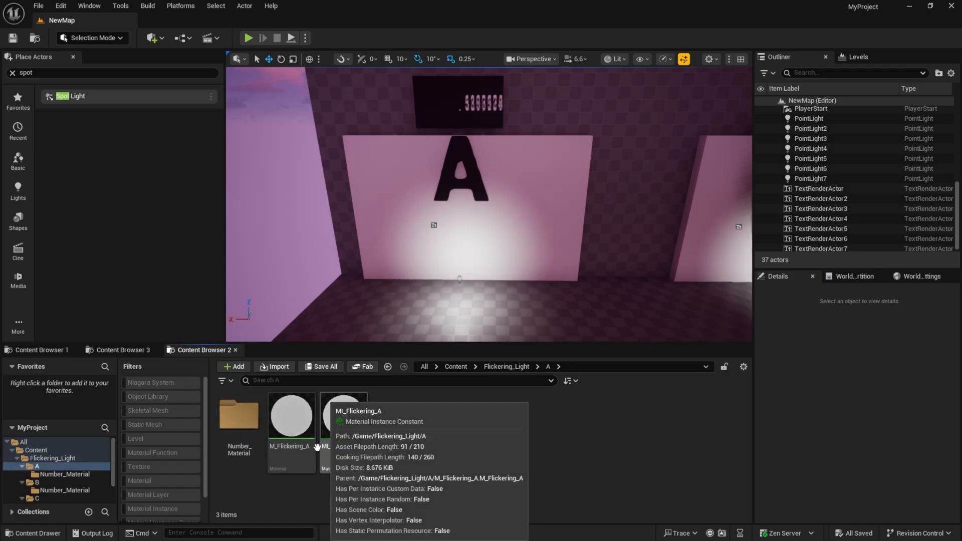
Review M_Flickering_A's Time, Multiply, Sine, Frac and Clamp node chain full-screen.
double_click(290, 415)
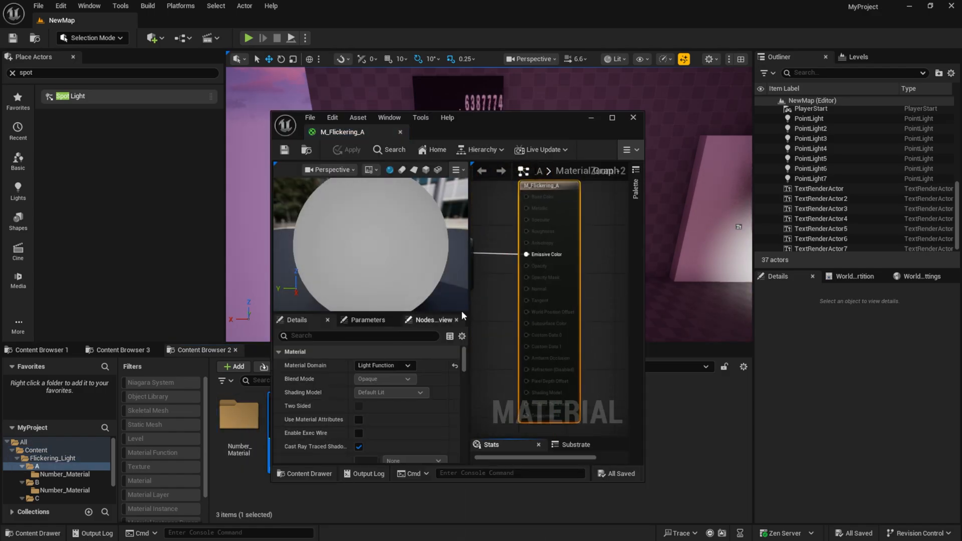
left_click(611, 117)
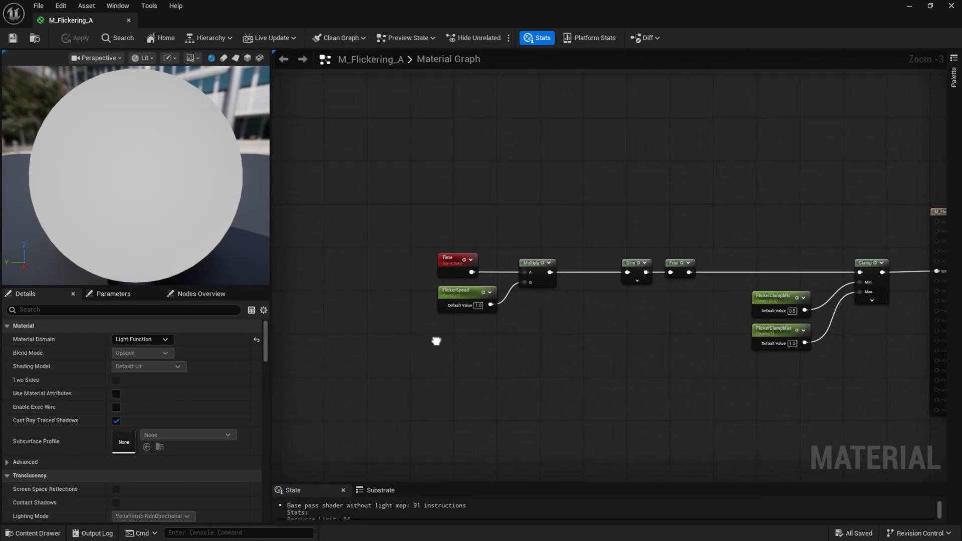
left_click(457, 257)
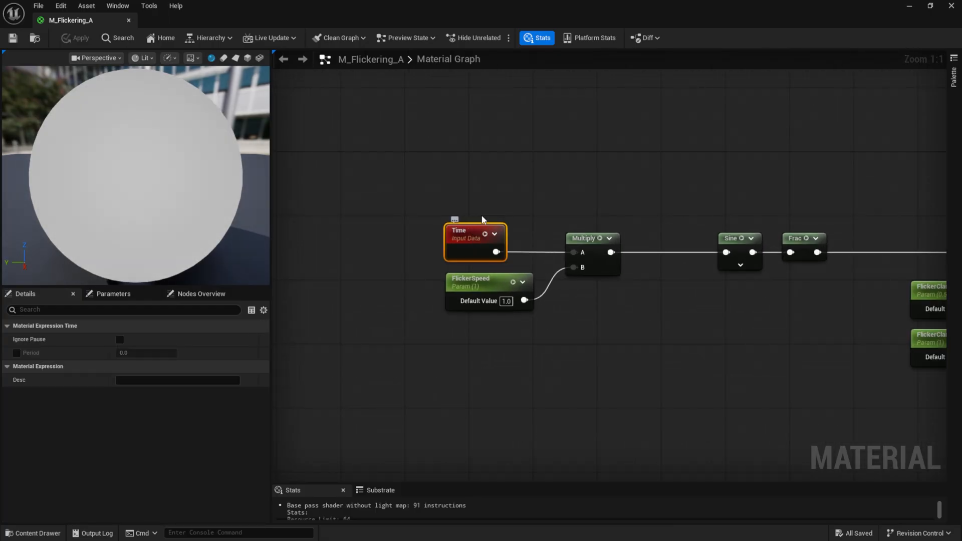
left_click(586, 239)
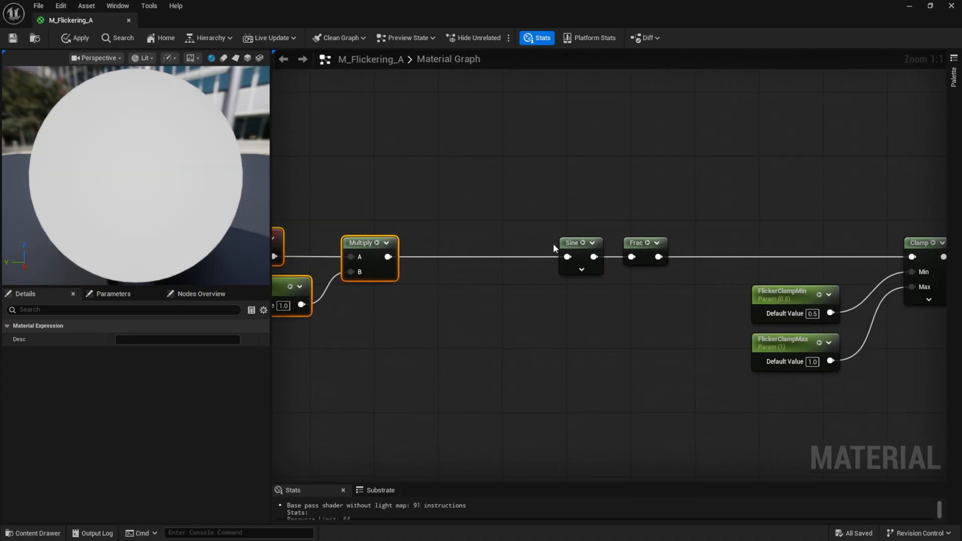
left_click(580, 242)
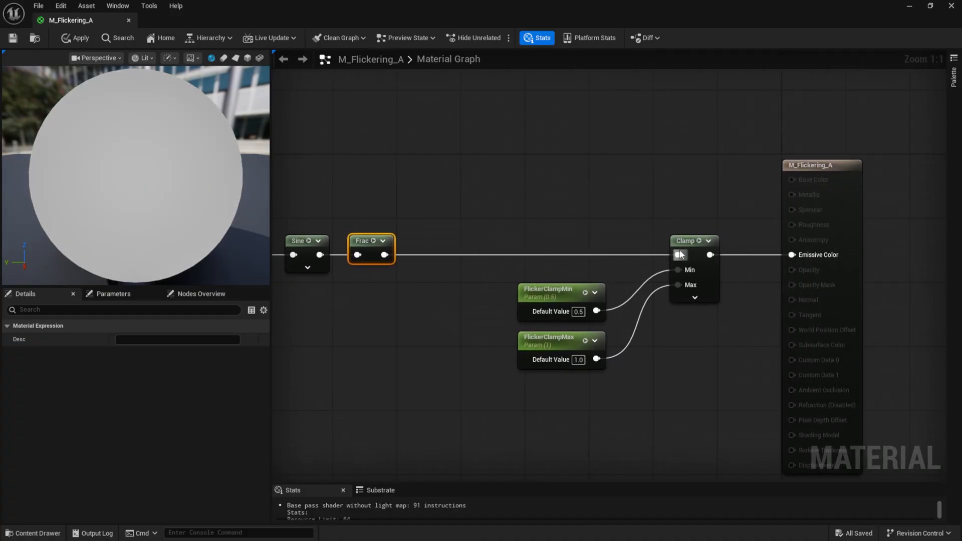
left_click(686, 240)
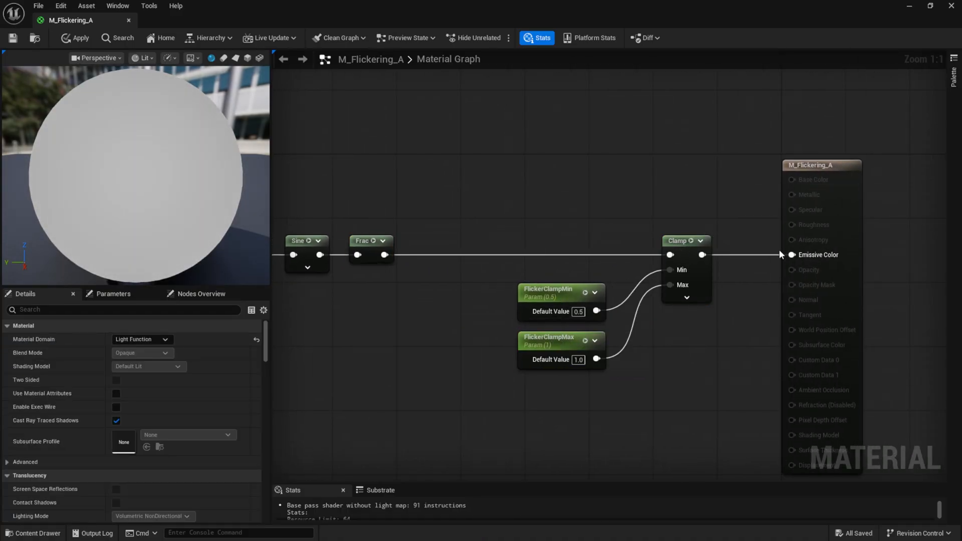
scroll("down", 3)
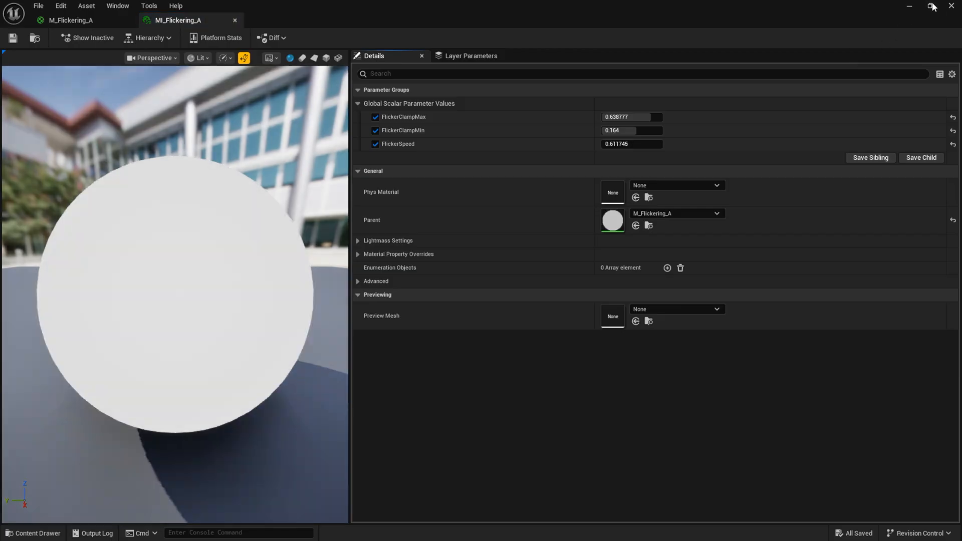
Set an MI_Flickering_A flicker parameter to 0.585251 while watching wall A.
left_click(930, 6)
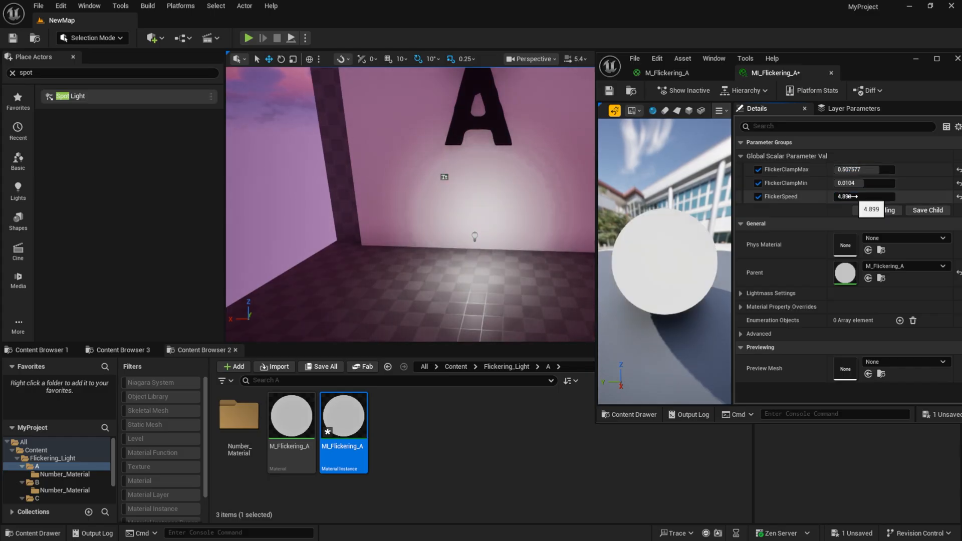
type("0.585251")
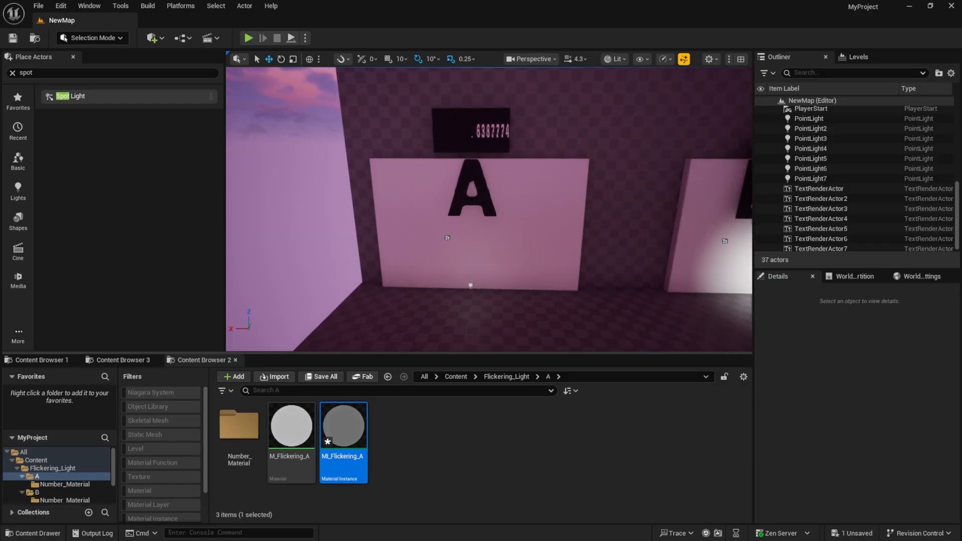
Inspect M_Flickering_Number_A from wall A's number display under Number_Material.
left_click(470, 130)
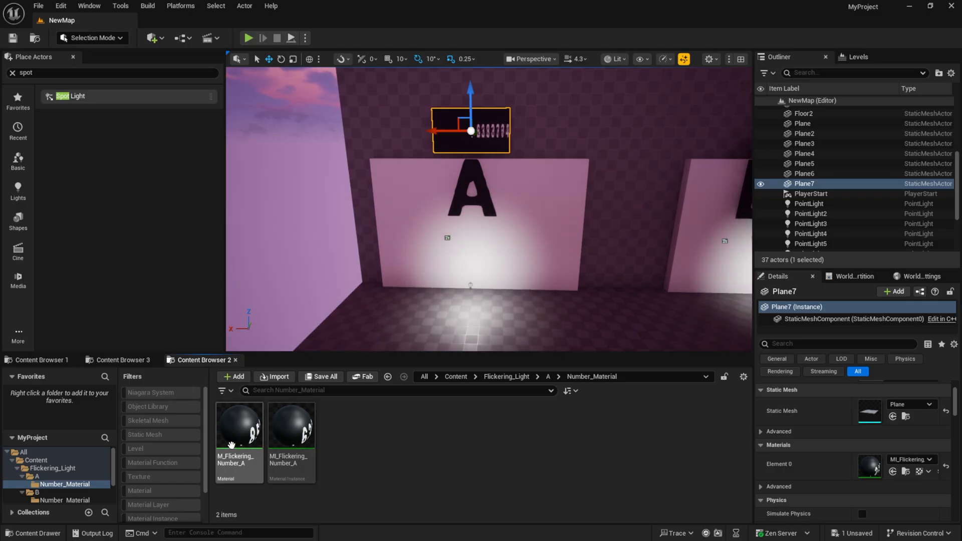
double_click(239, 425)
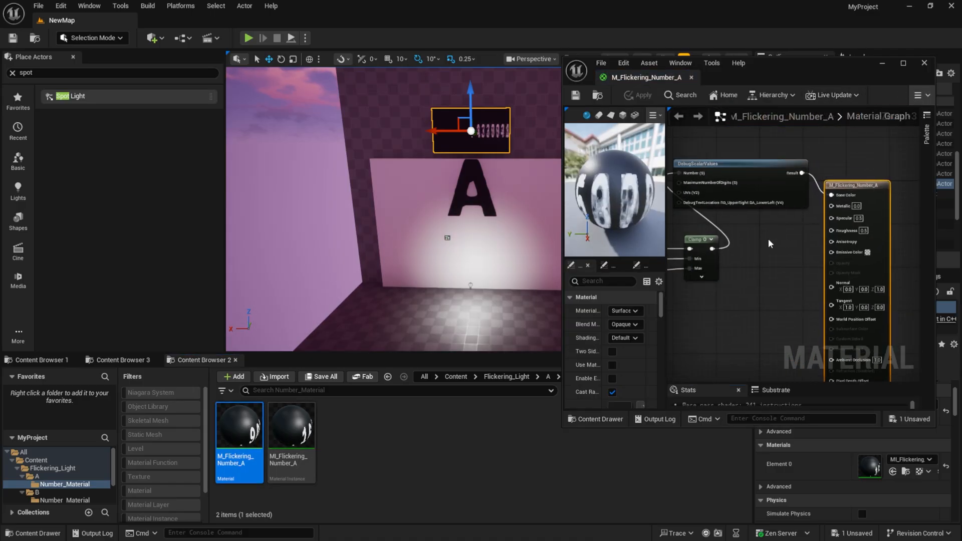
left_click(903, 63)
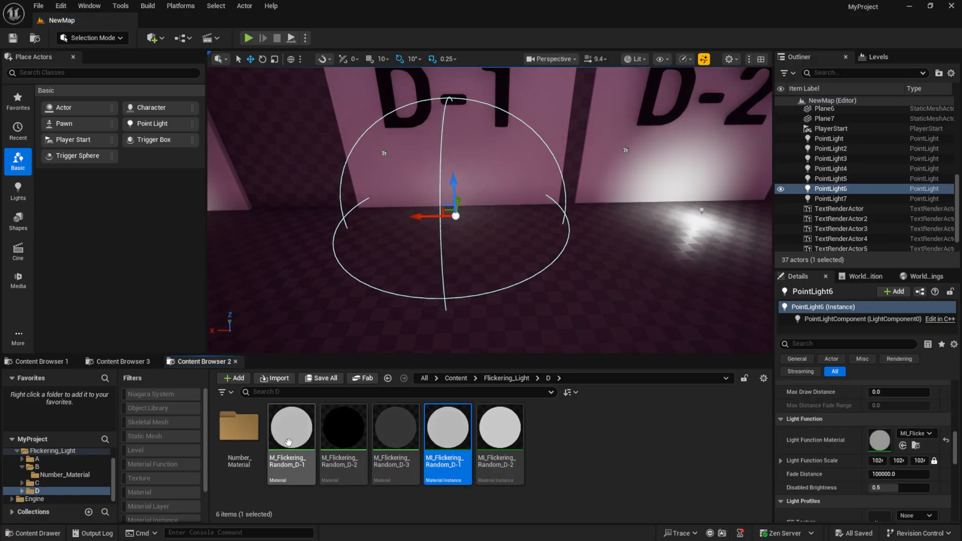
Inspect M_Flickering_Random_D-1's Time input and Vector Noise preview on the sphere.
double_click(291, 426)
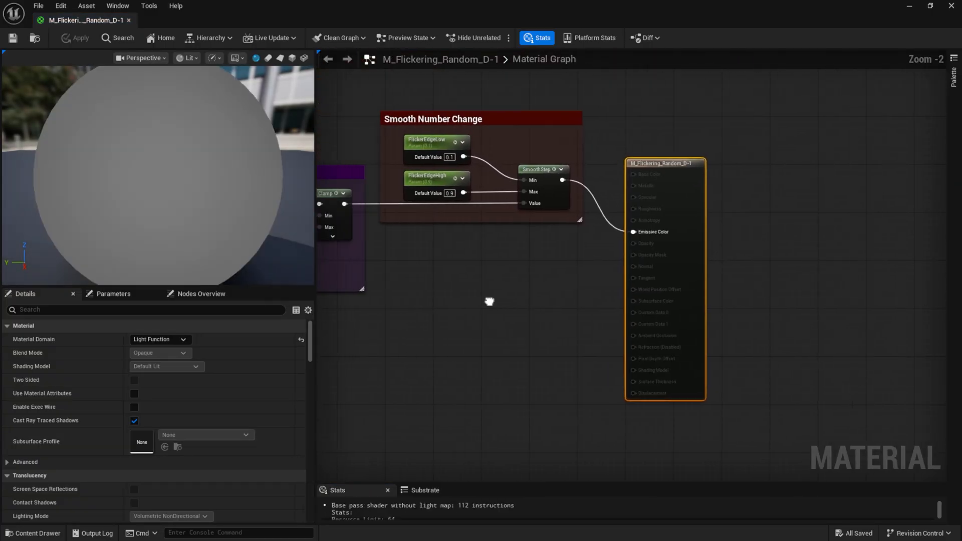
scroll("down", 3)
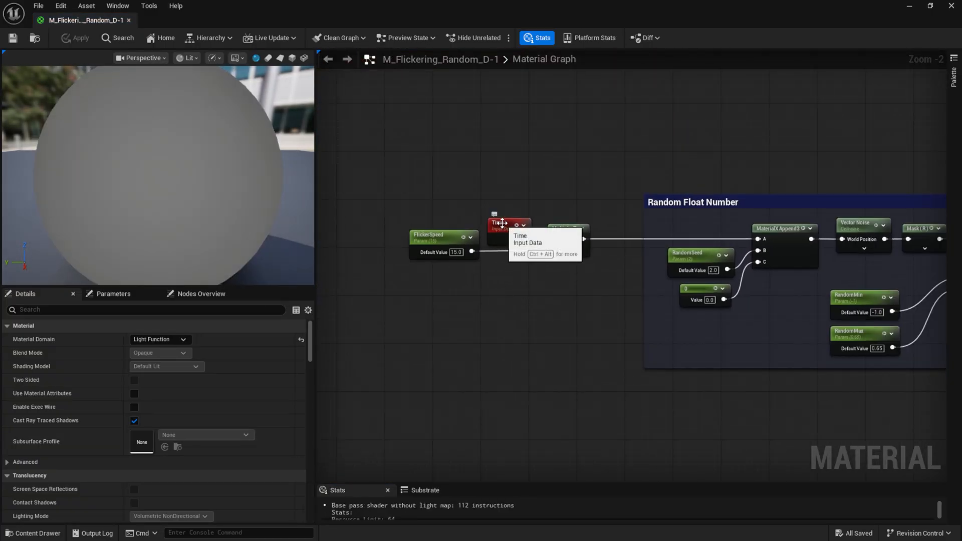
left_click(500, 223)
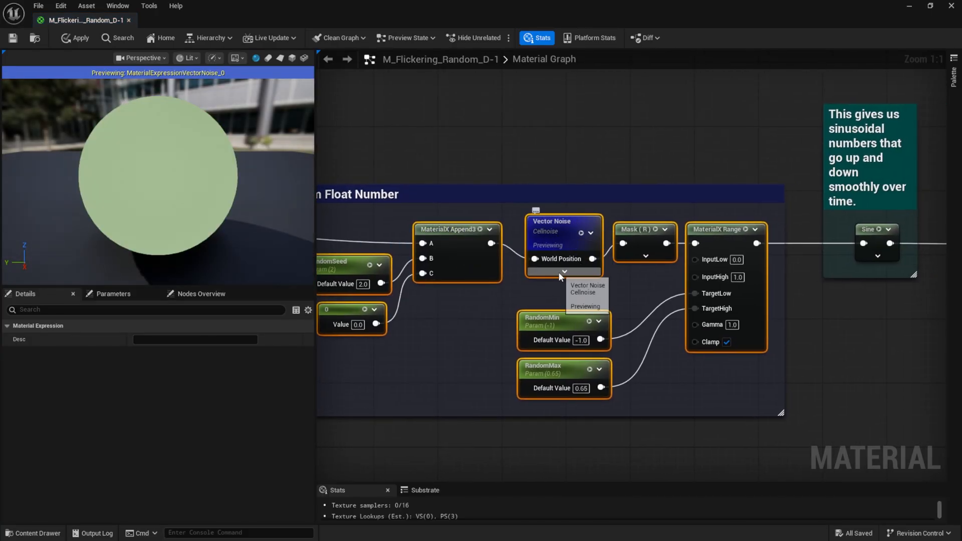
Preview the Mask (R) then MaterialX Range outputs in D-1's random-float chain.
left_click(564, 271)
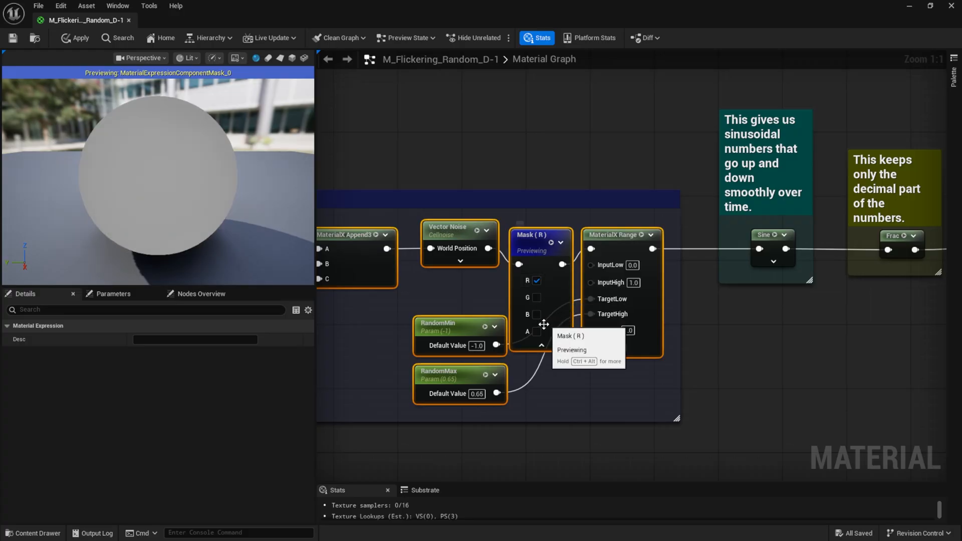
left_click(539, 234)
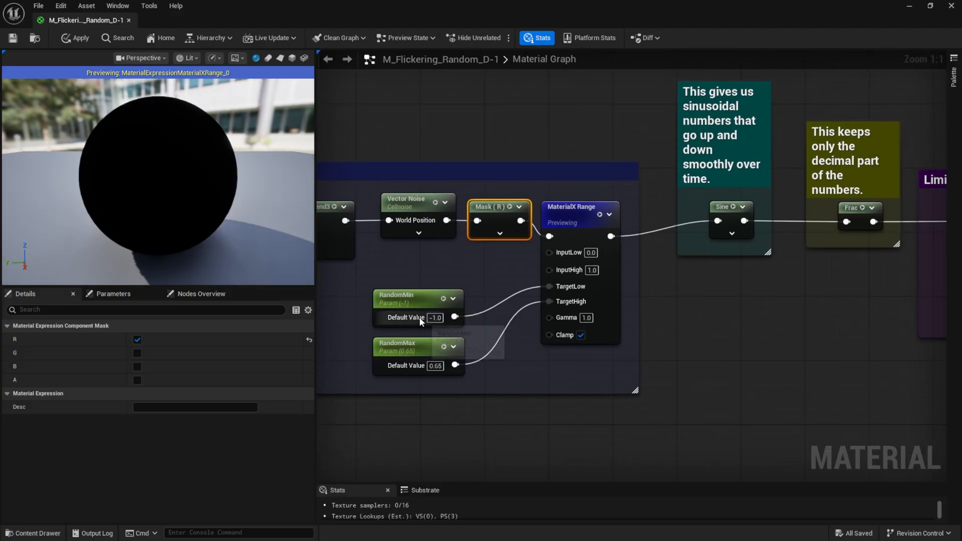
scroll("down", 3)
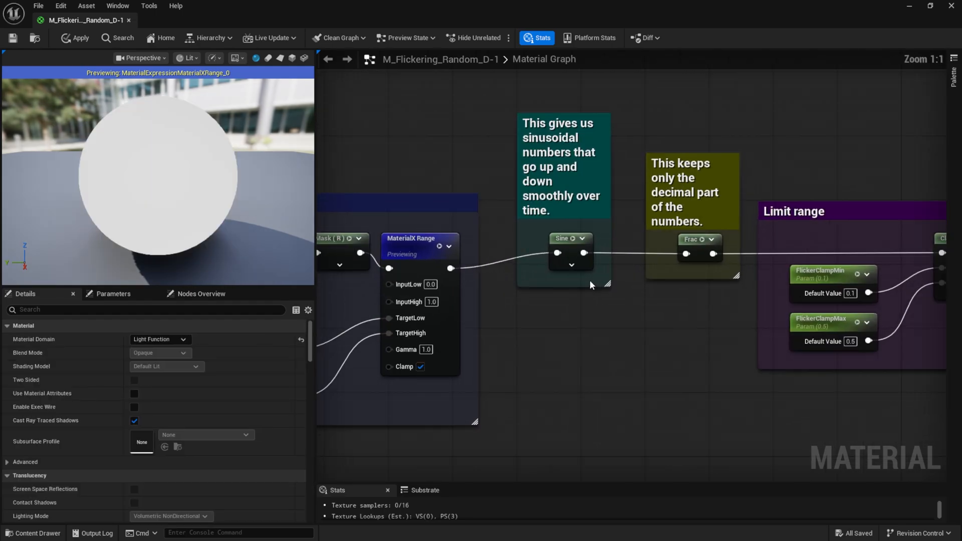
Preview D-1's Sine, Clamp and SmoothStep stages, then save the material.
left_click(567, 251)
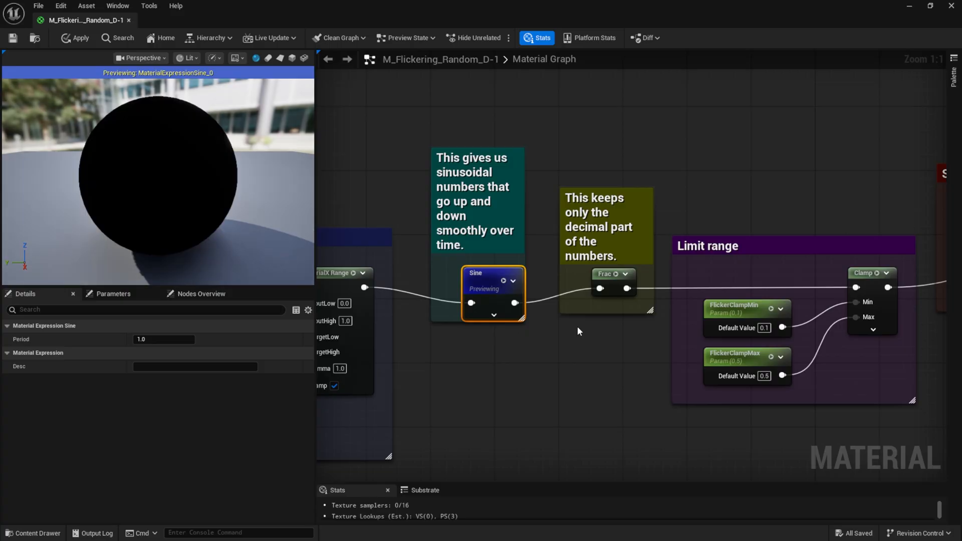
left_click(612, 274)
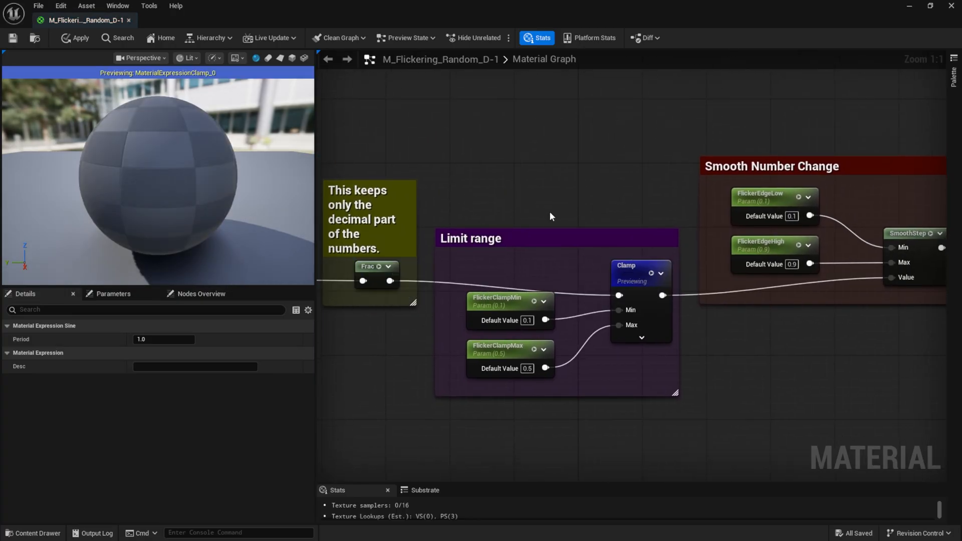
scroll("down", 3)
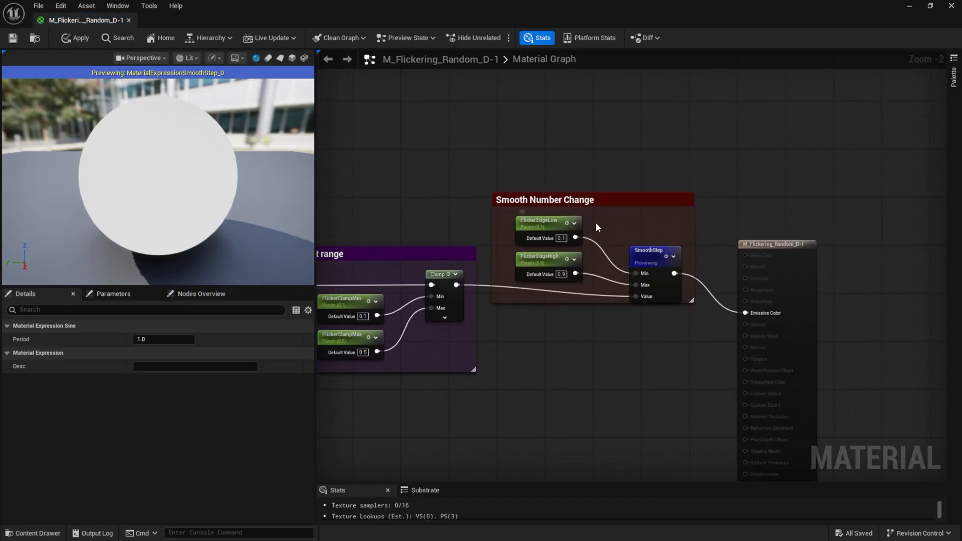
mouse_move(565, 228)
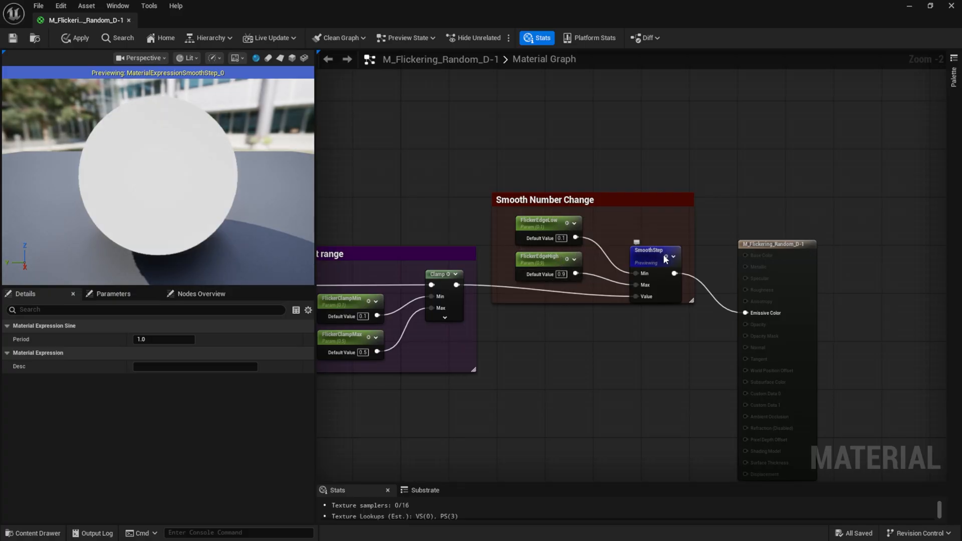
scroll("down", 3)
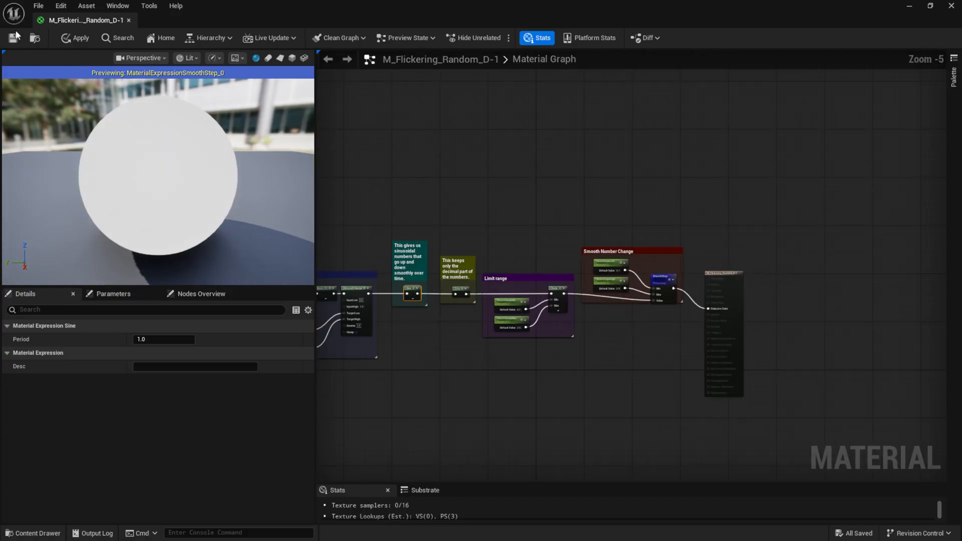
left_click(74, 37)
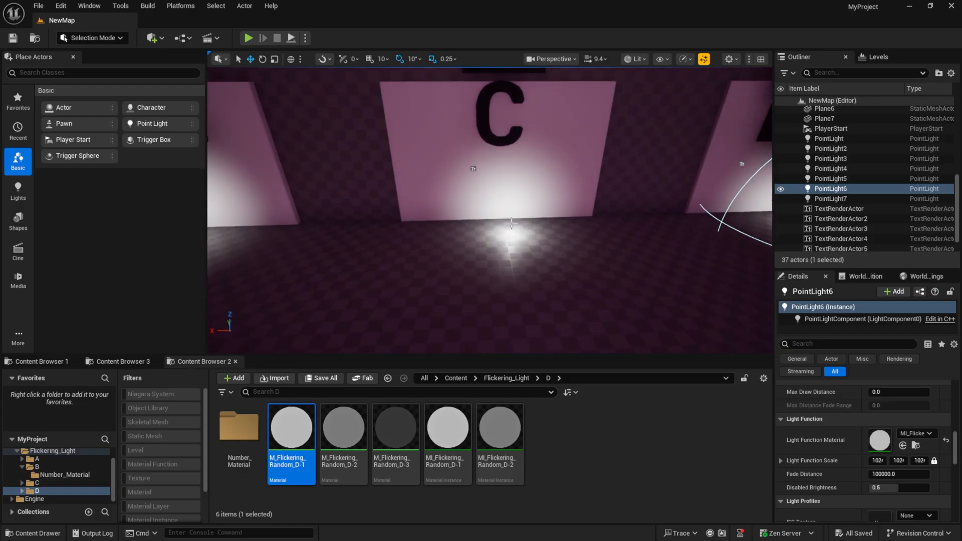
Zoom into M_Flickering_Random_C's Sine, Abs, SmoothStep and Clamp stages.
double_click(290, 426)
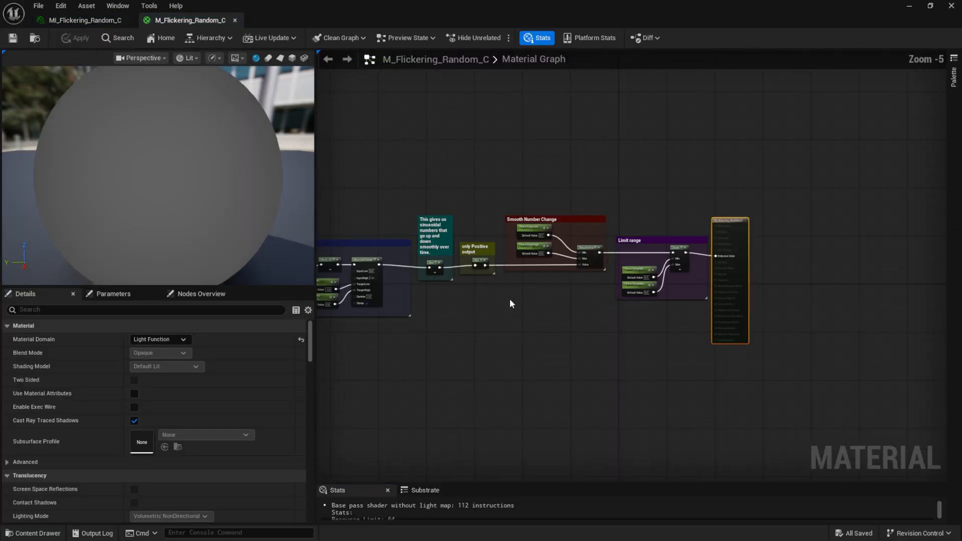
scroll("up", 3)
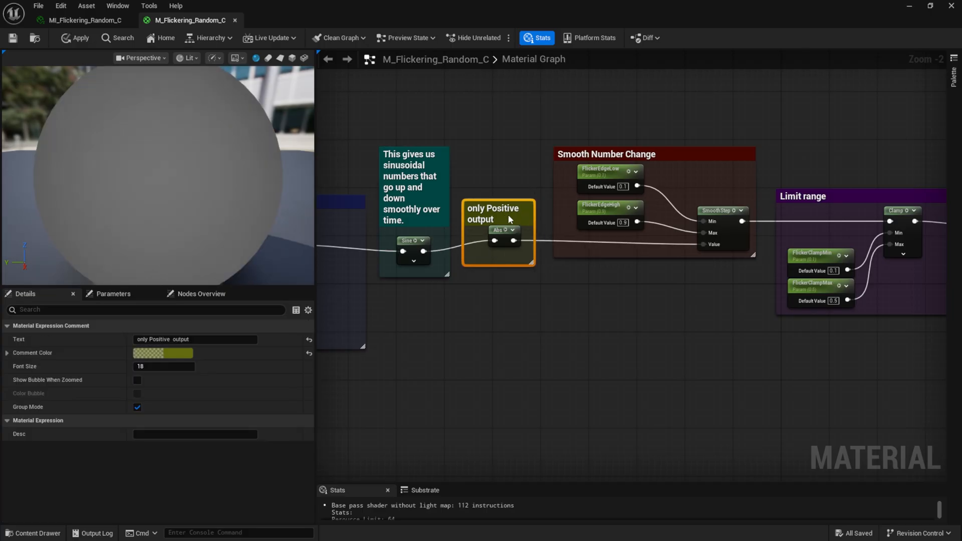
scroll("down", 3)
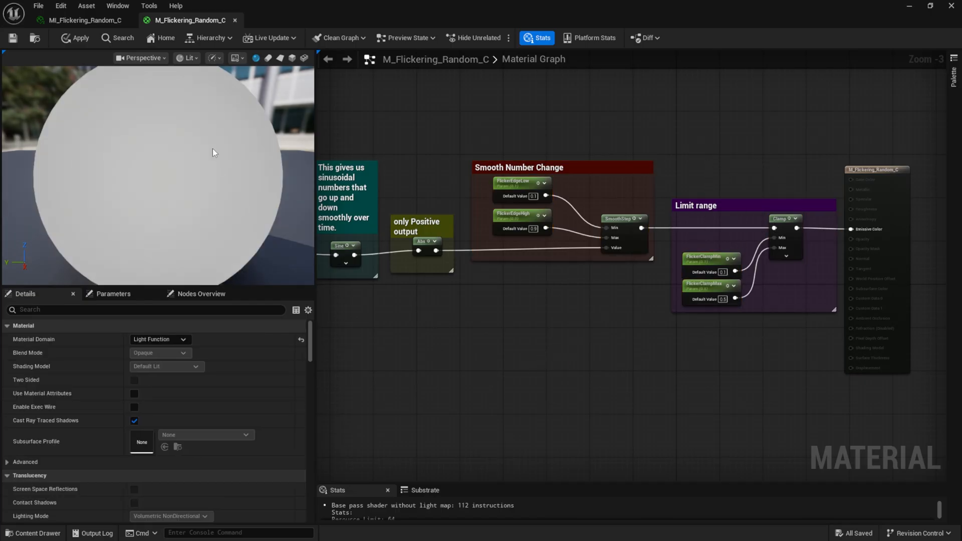
mouse_move(235, 20)
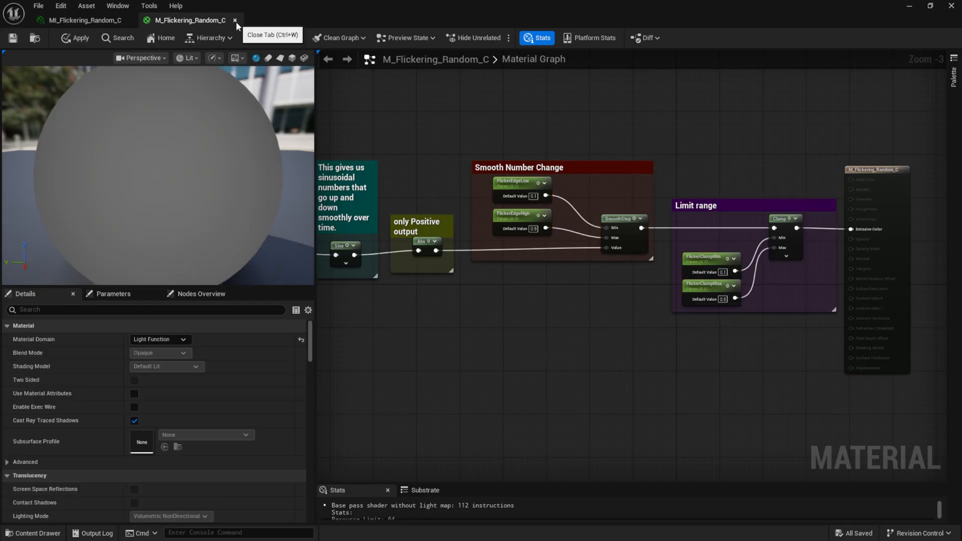
Close M_Flickering_Random_C without applying changes and open parent M_Flickering_Random_B's noise-based flicker graph.
left_click(235, 20)
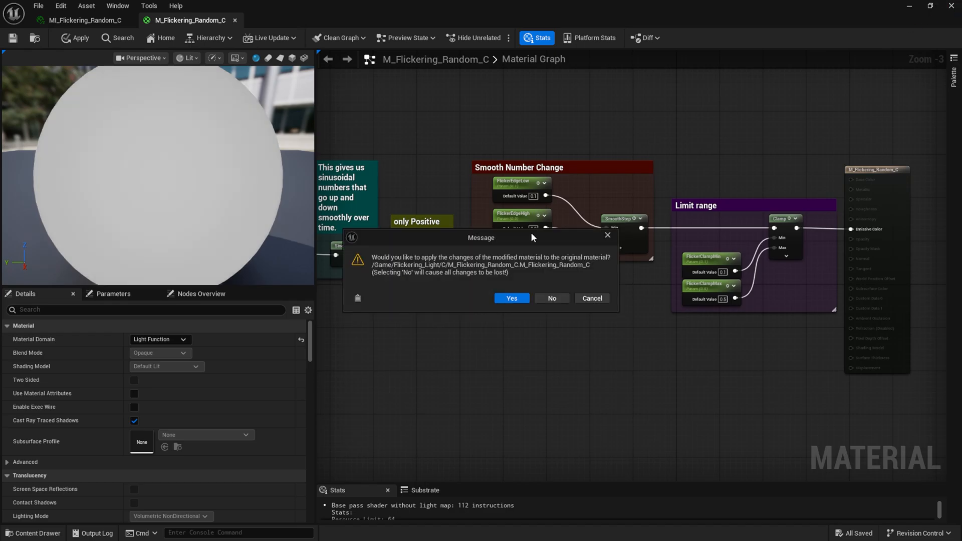
left_click(511, 298)
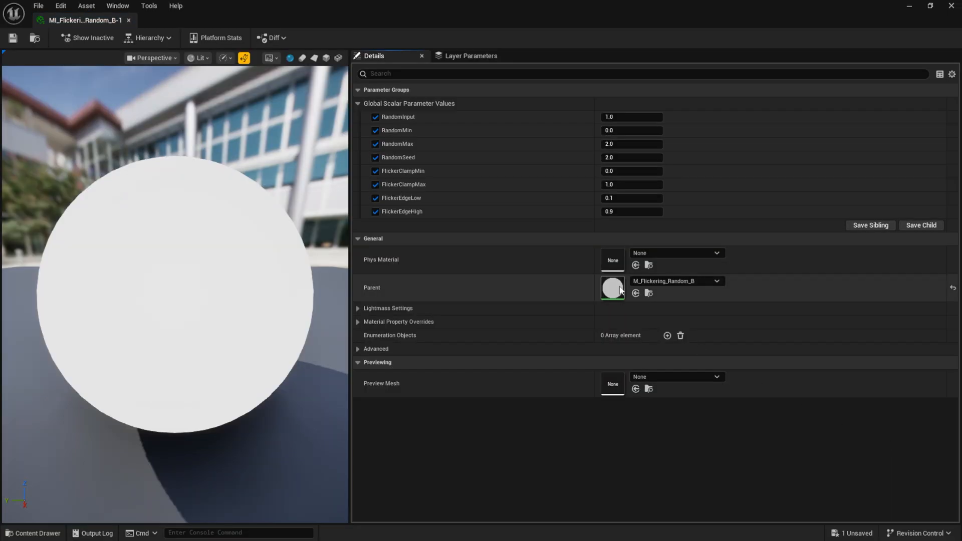
double_click(611, 288)
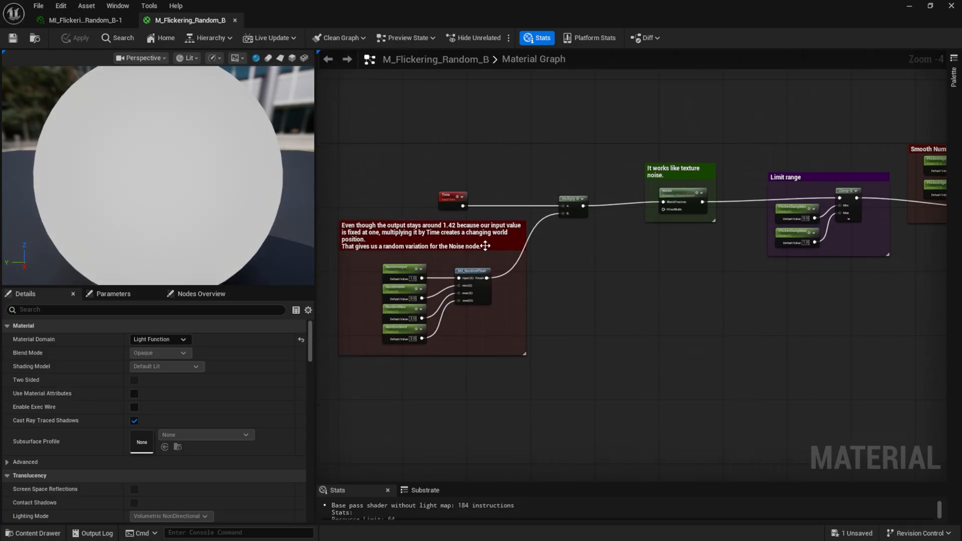
left_click_drag(552, 245, 430, 245)
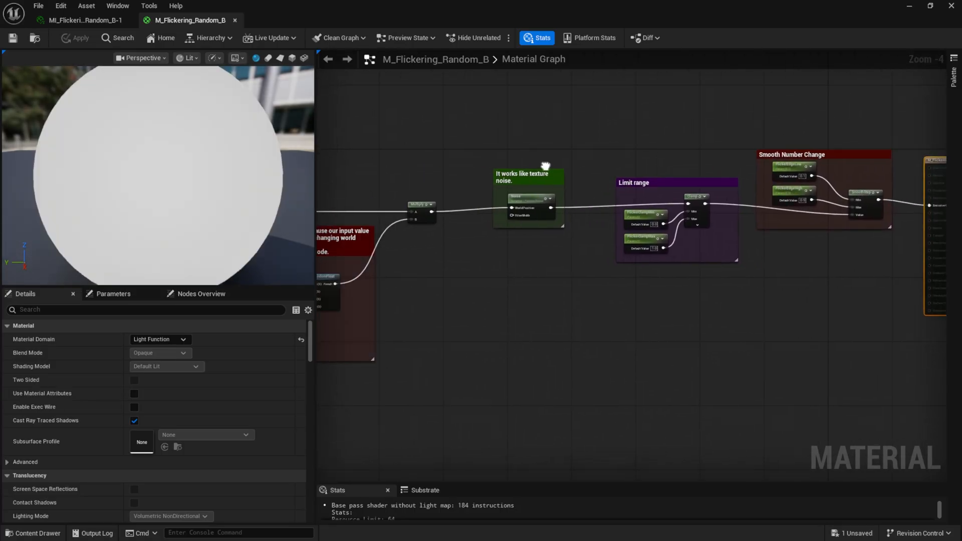